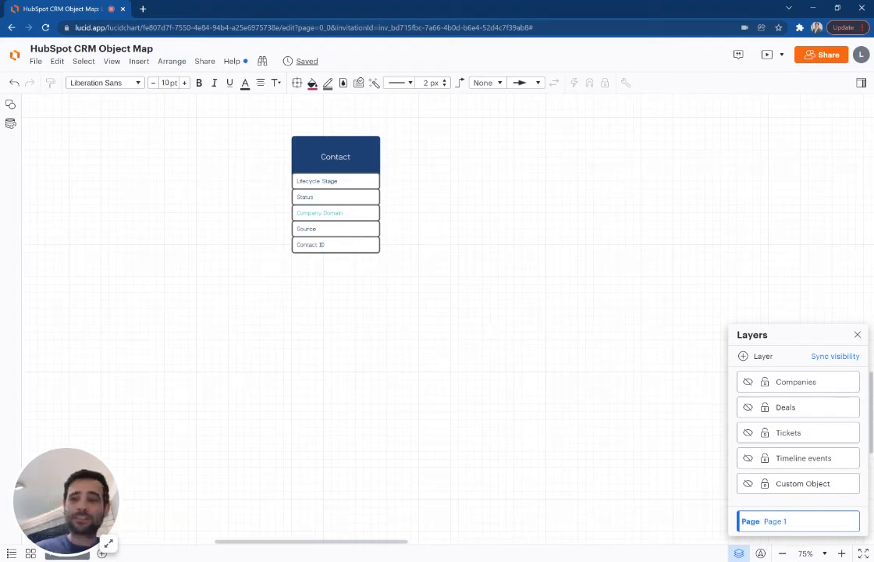
# Make the Companies layer visible so the Company entity and its Contact connector appear.
pyautogui.scroll(-3)
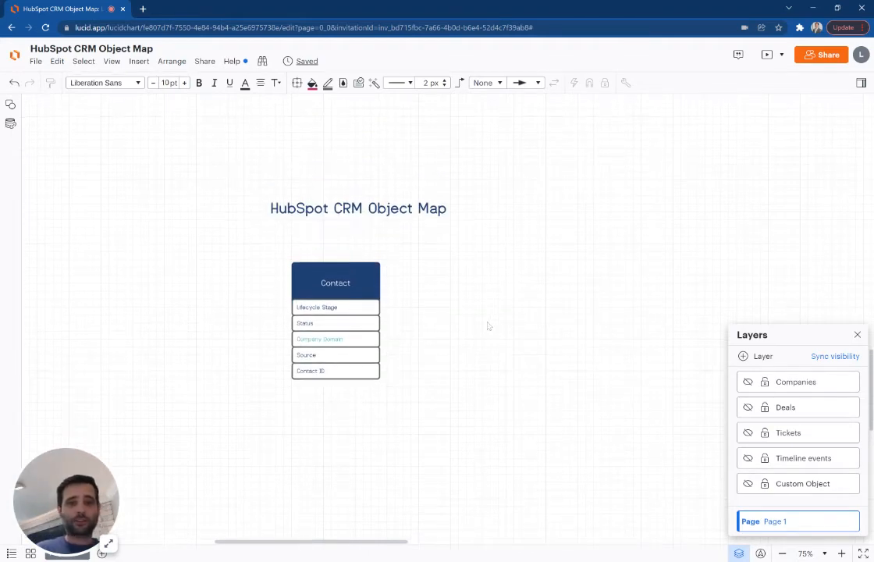
pyautogui.scroll(3)
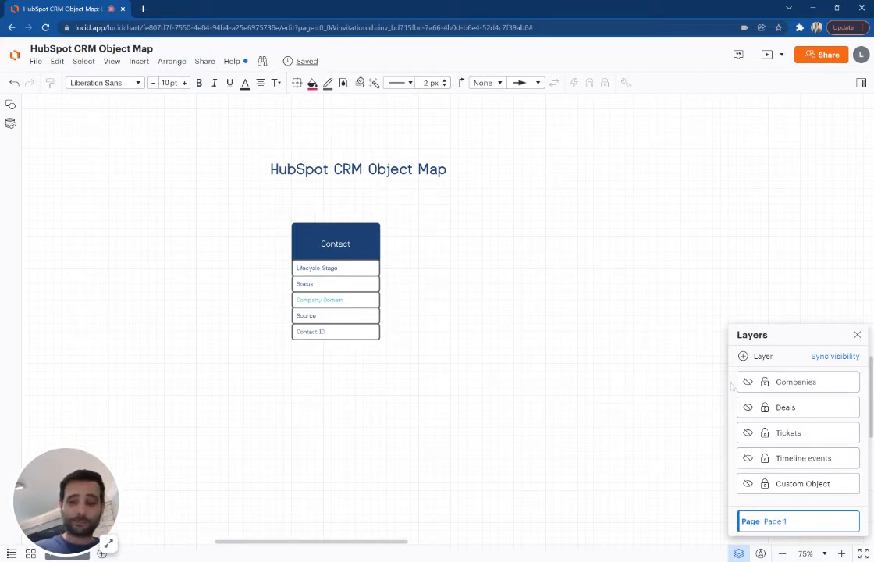
pyautogui.click(747, 382)
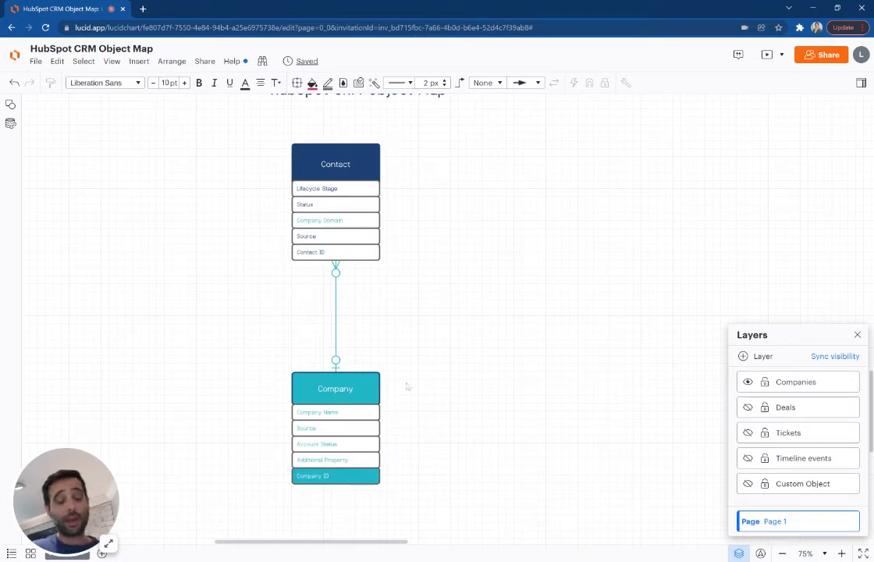
pyautogui.moveTo(317, 160)
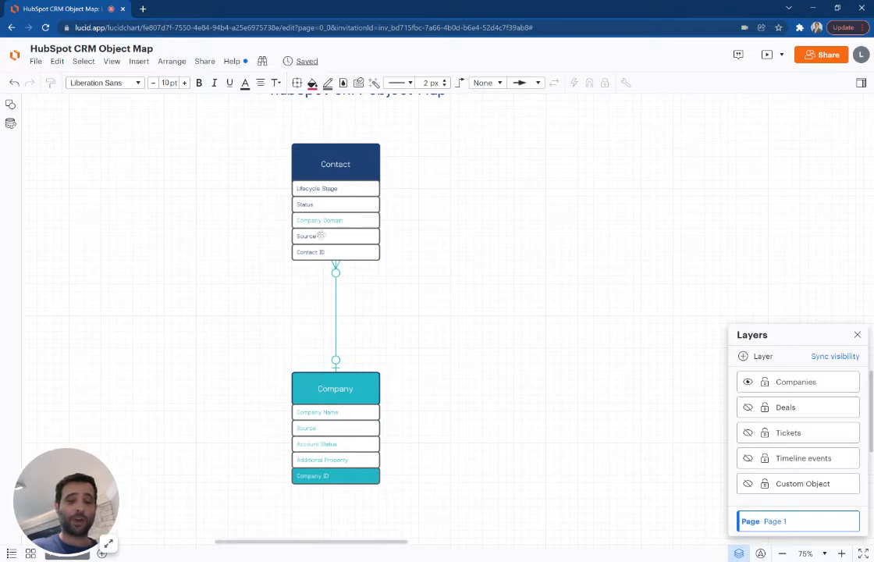
pyautogui.moveTo(336, 388)
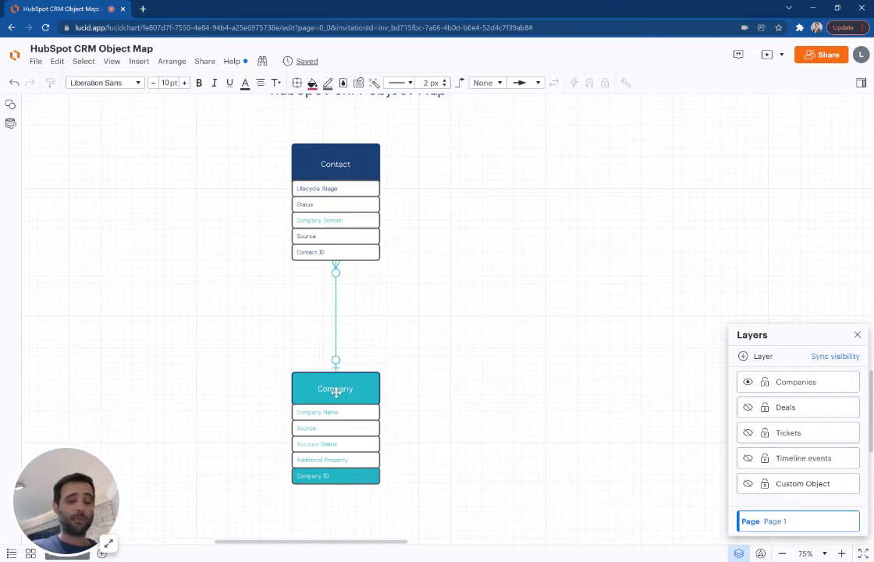
pyautogui.moveTo(342, 166)
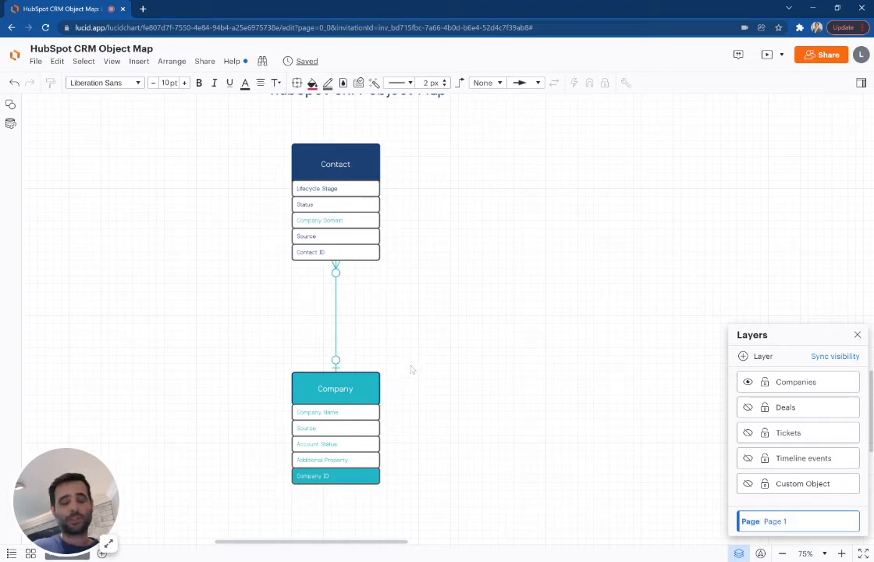
pyautogui.moveTo(432, 444)
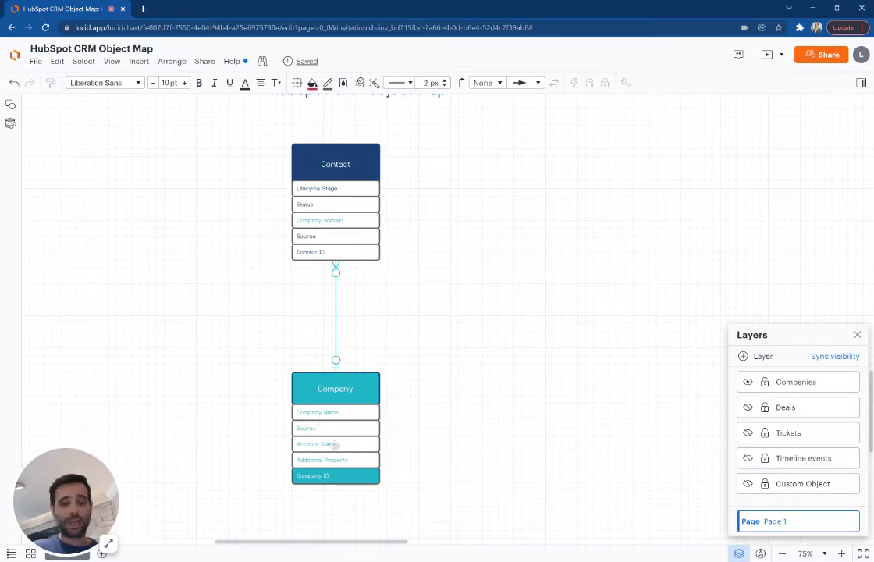
pyautogui.moveTo(426, 312)
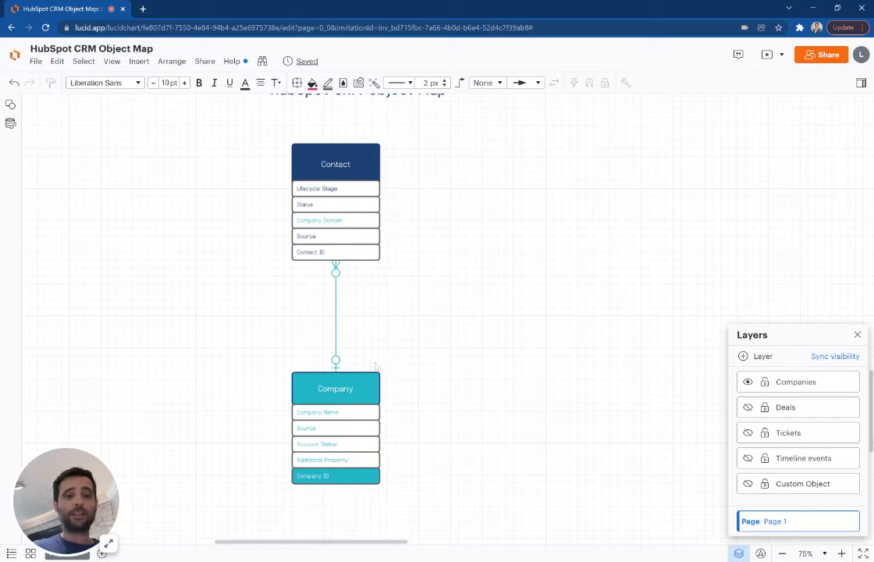
pyautogui.moveTo(320, 161)
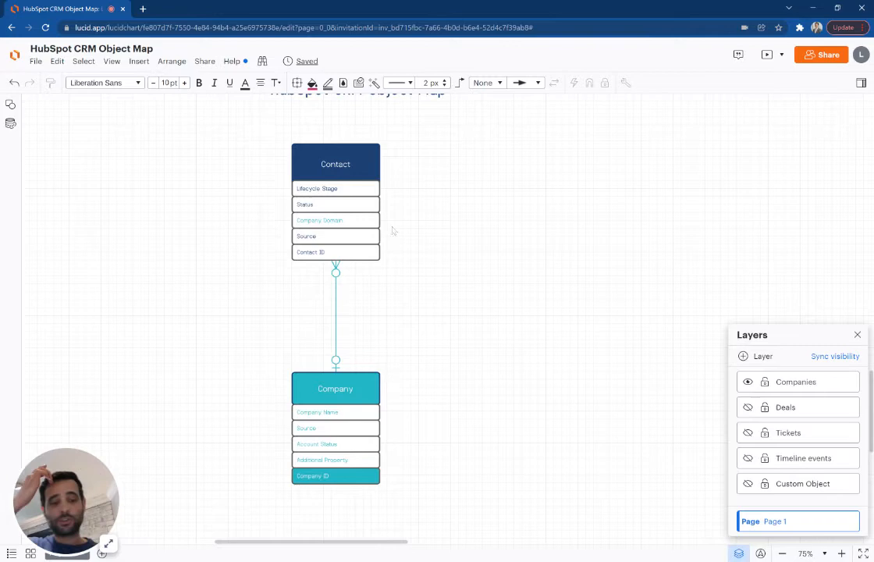
pyautogui.moveTo(361, 368)
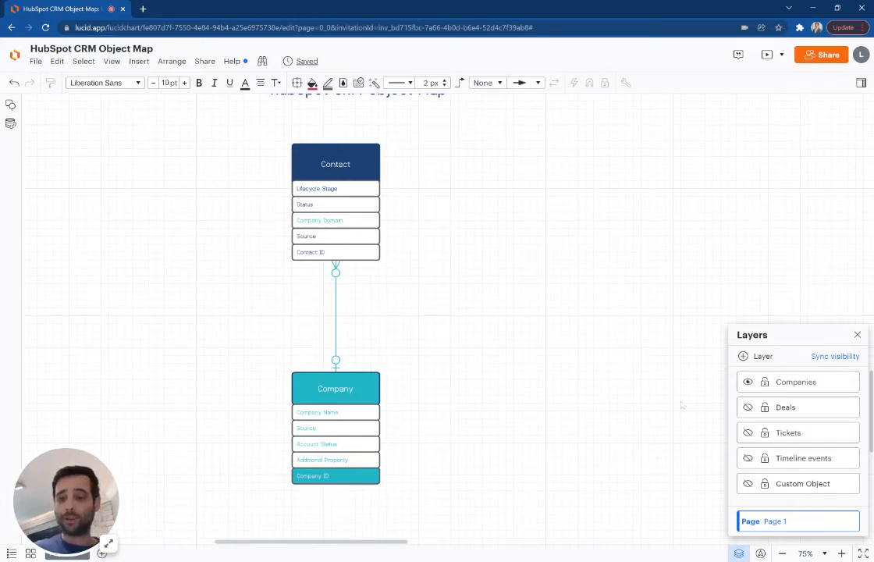
# Make the Deals layer visible, adding Deal, Line Item and Product entities.
pyautogui.click(748, 406)
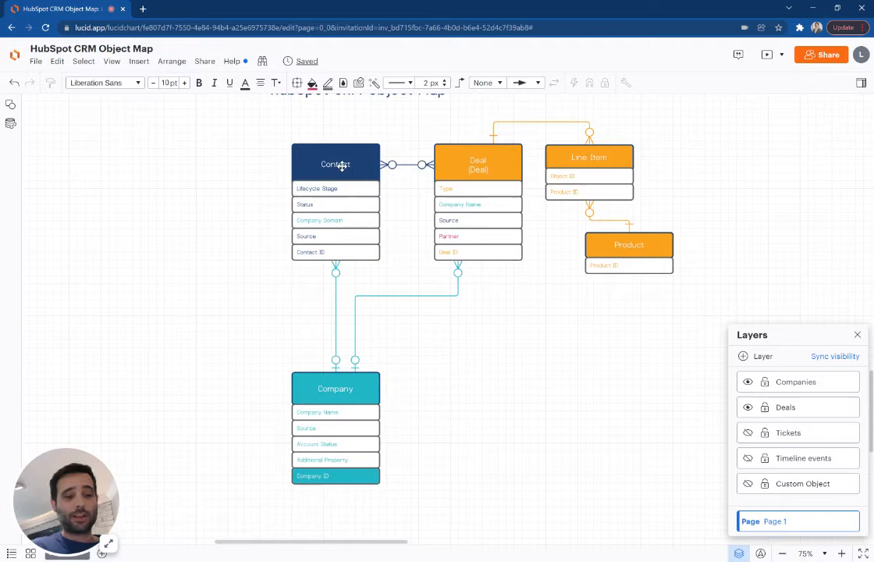
pyautogui.moveTo(490, 166)
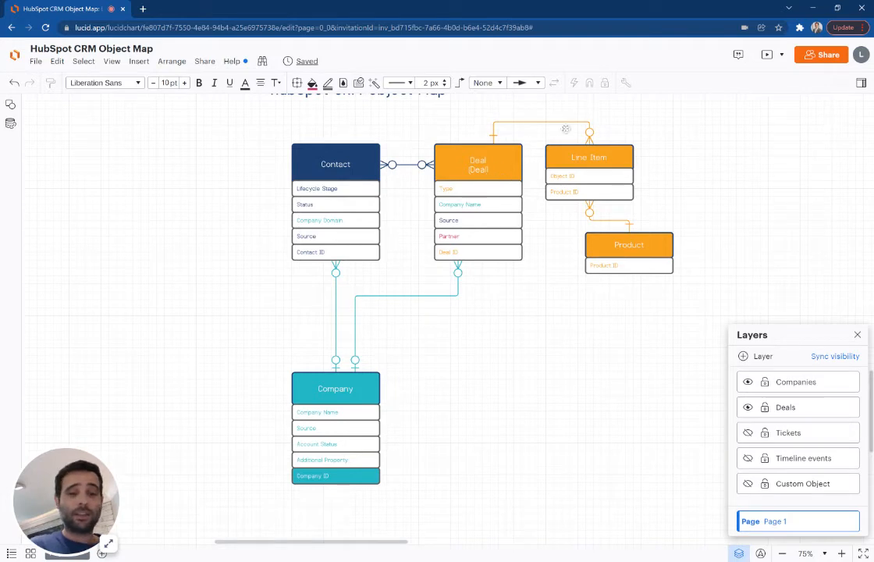
pyautogui.moveTo(702, 189)
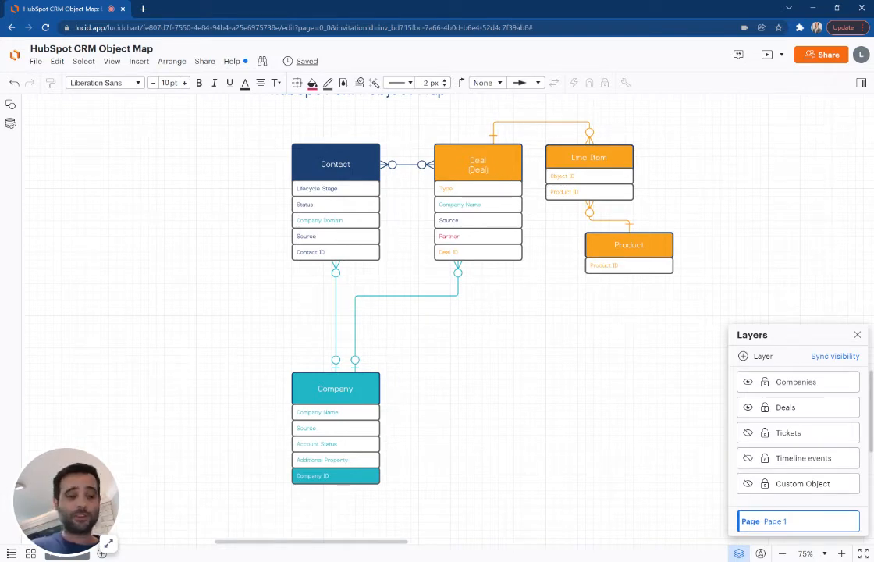
pyautogui.moveTo(578, 154)
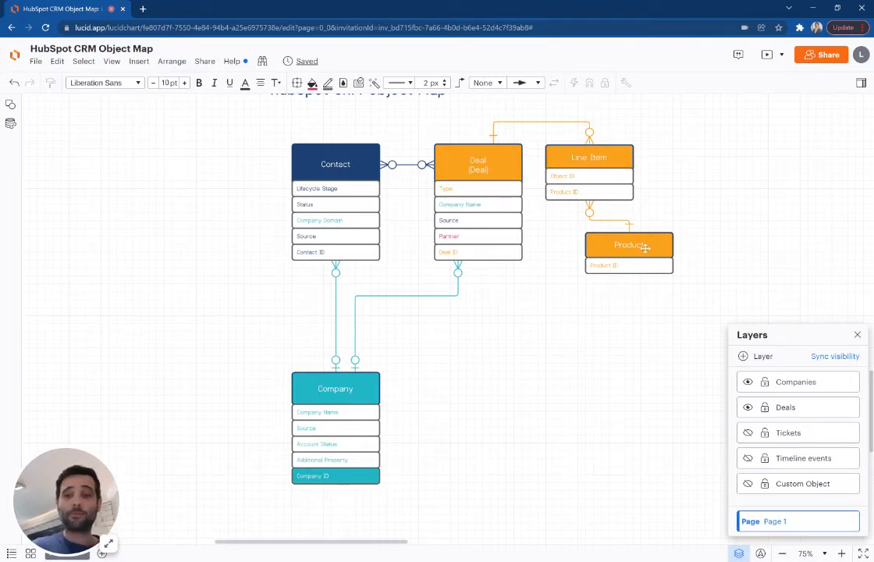
pyautogui.moveTo(612, 237)
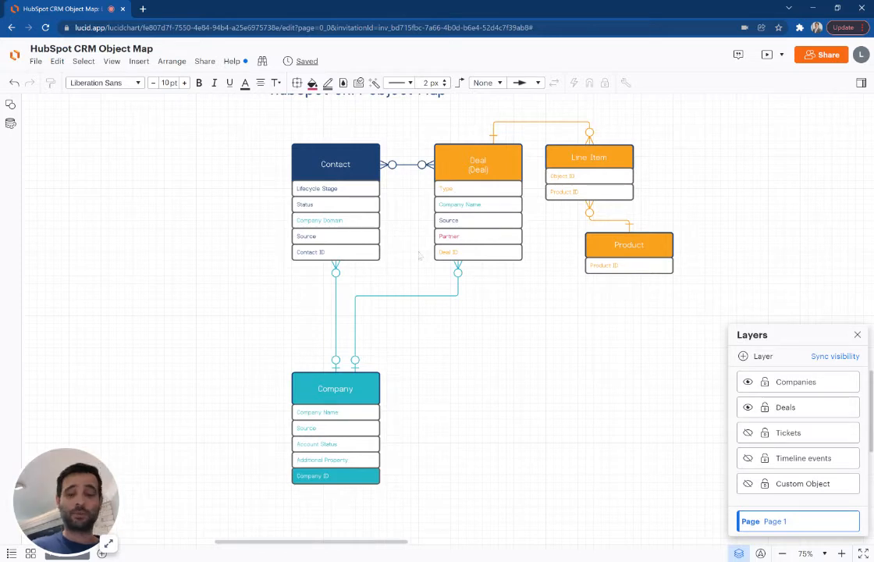
pyautogui.moveTo(519, 366)
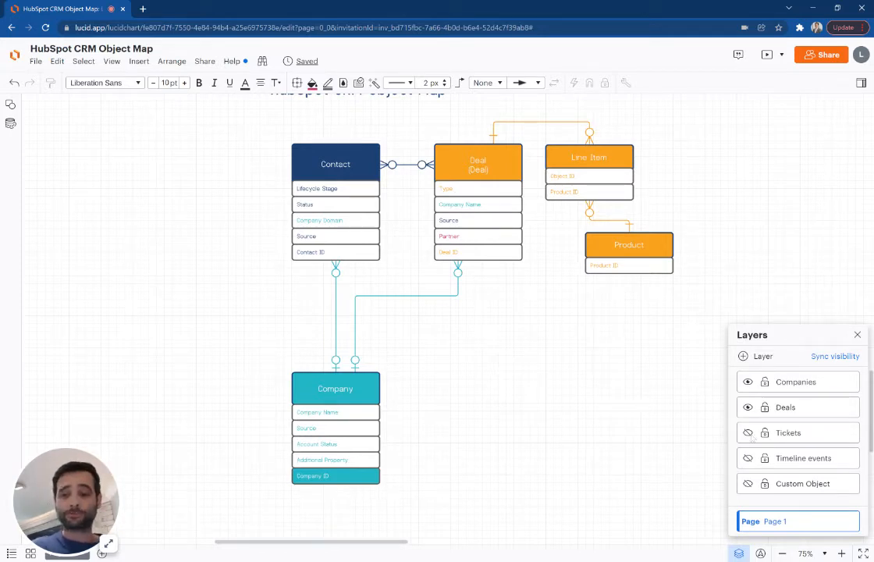
# Make the Tickets and Timeline events layers visible, adding four Timeline Event entities.
pyautogui.click(748, 433)
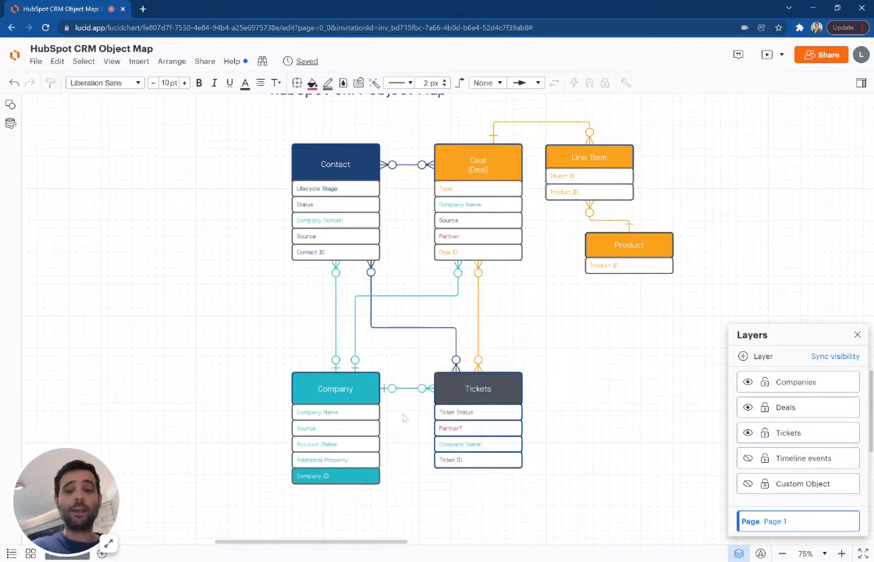
pyautogui.moveTo(470, 459)
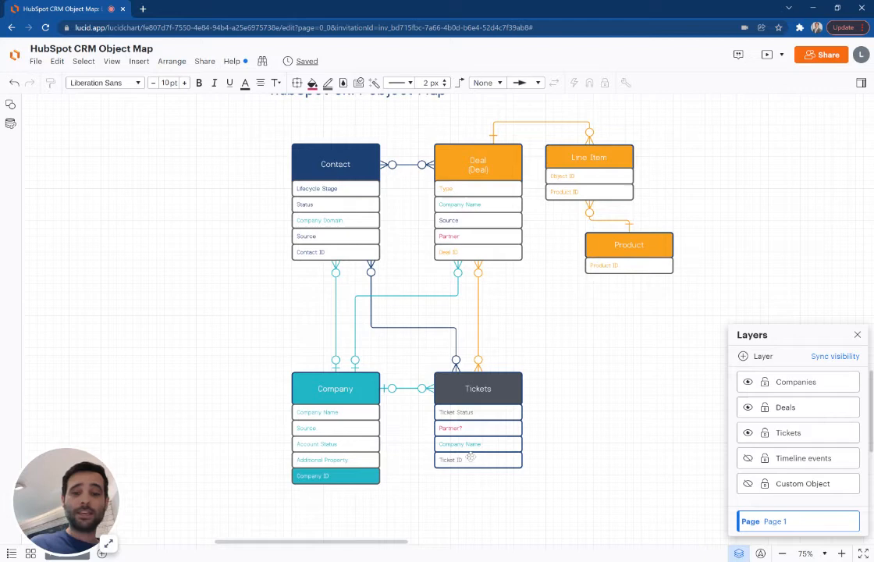
pyautogui.moveTo(285, 224)
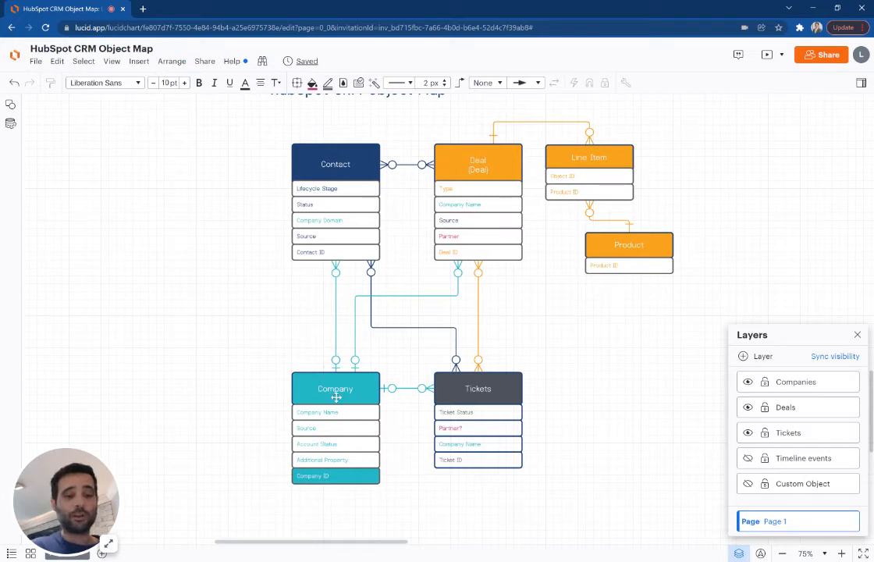
pyautogui.moveTo(336, 371)
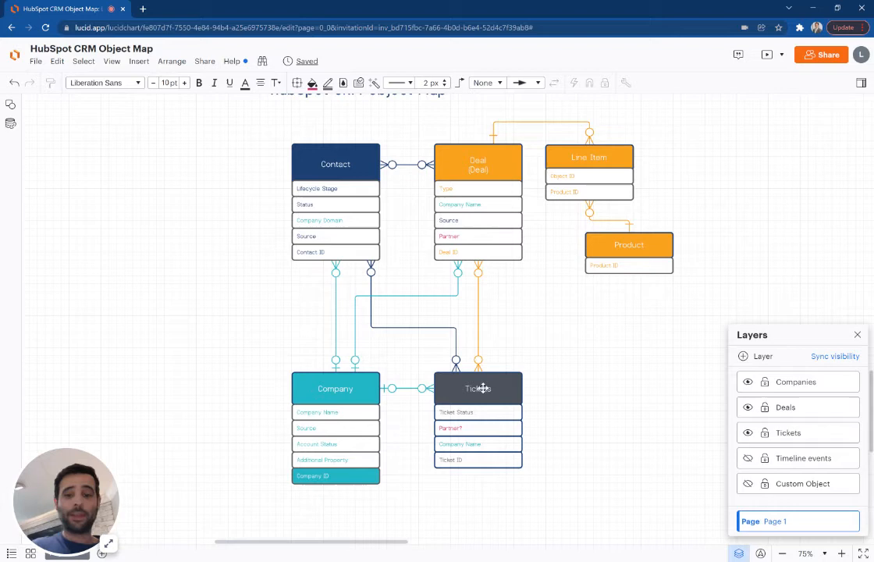
pyautogui.moveTo(308, 388)
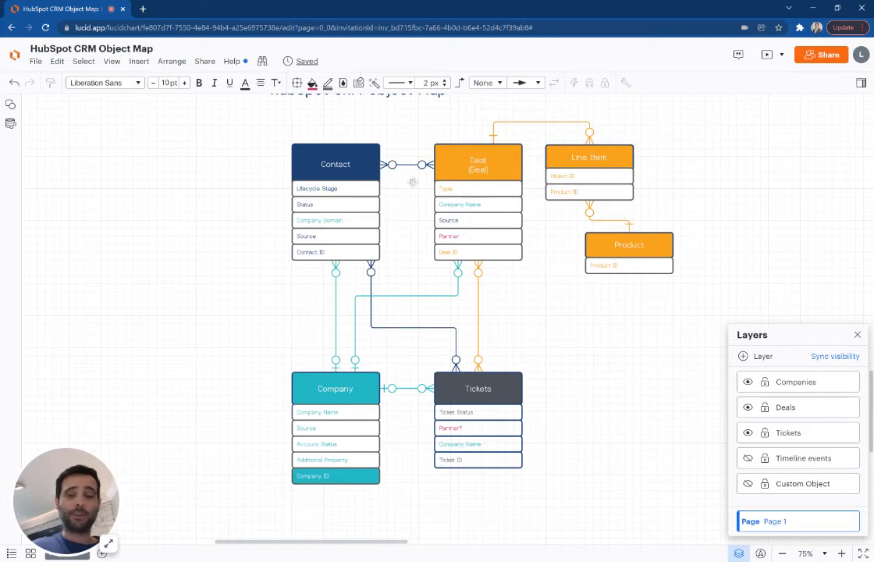
pyautogui.moveTo(470, 266)
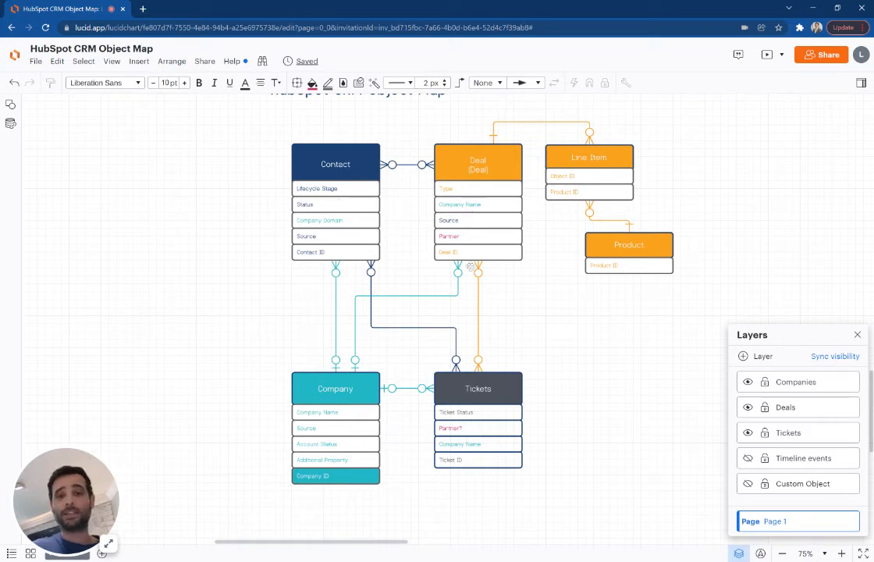
pyautogui.moveTo(502, 282)
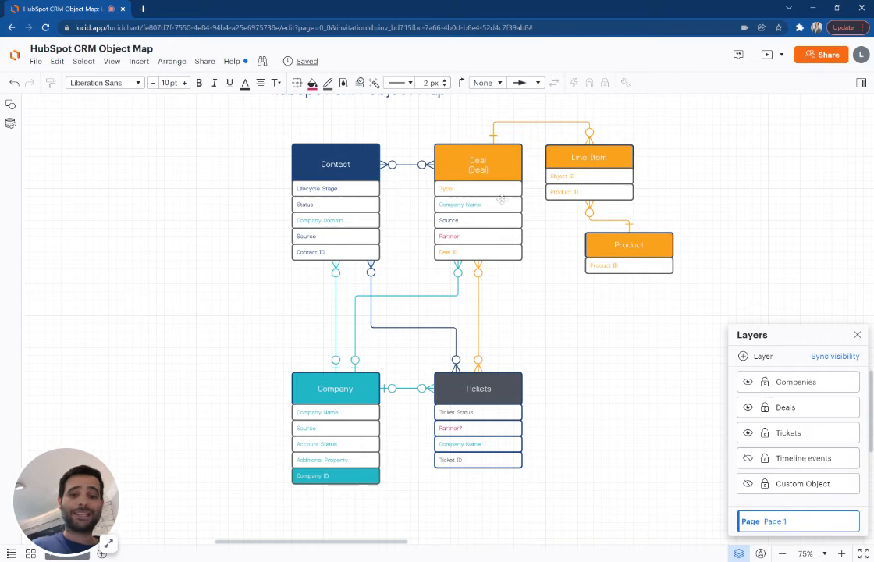
pyautogui.moveTo(539, 361)
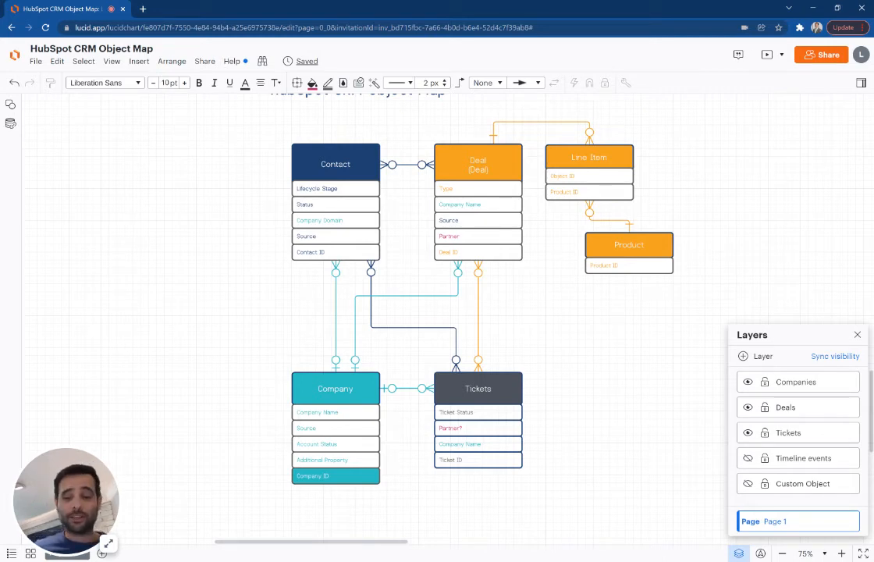
pyautogui.moveTo(514, 370)
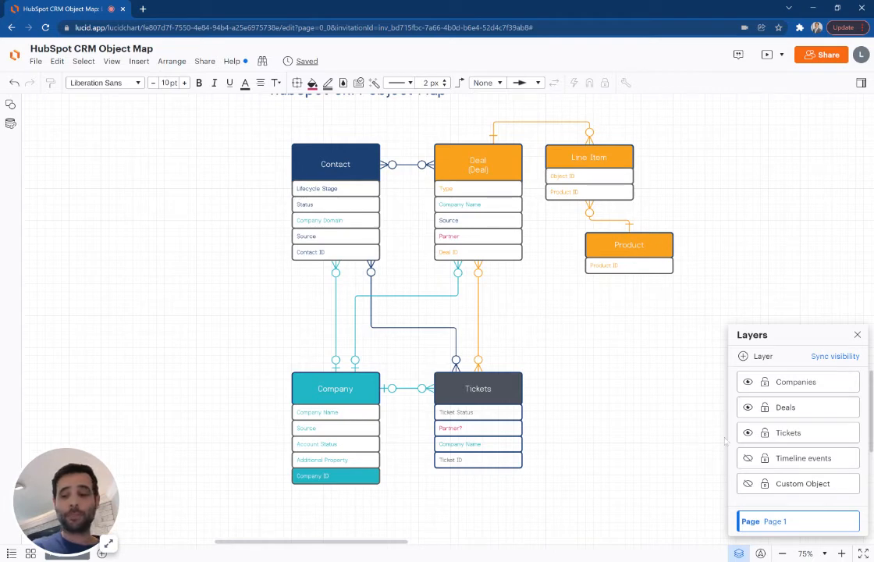
pyautogui.click(748, 458)
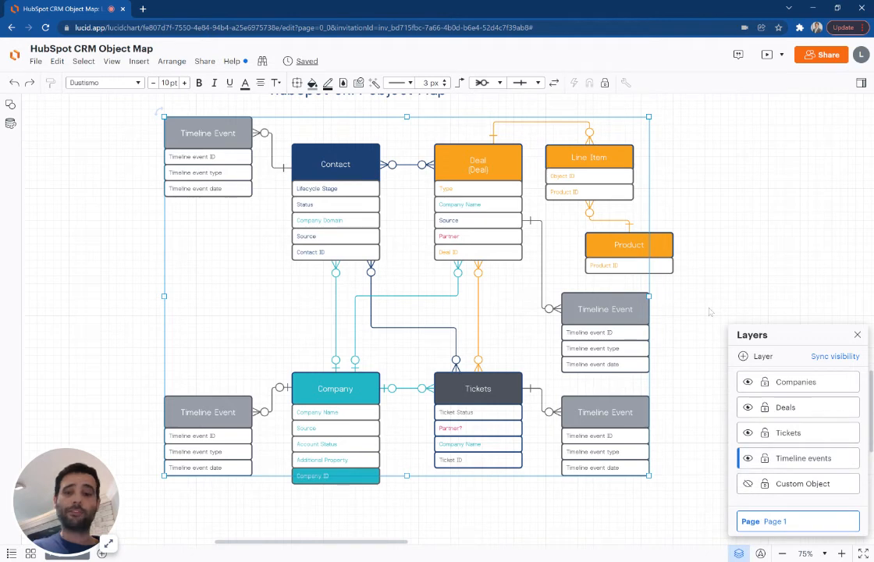
pyautogui.click(208, 132)
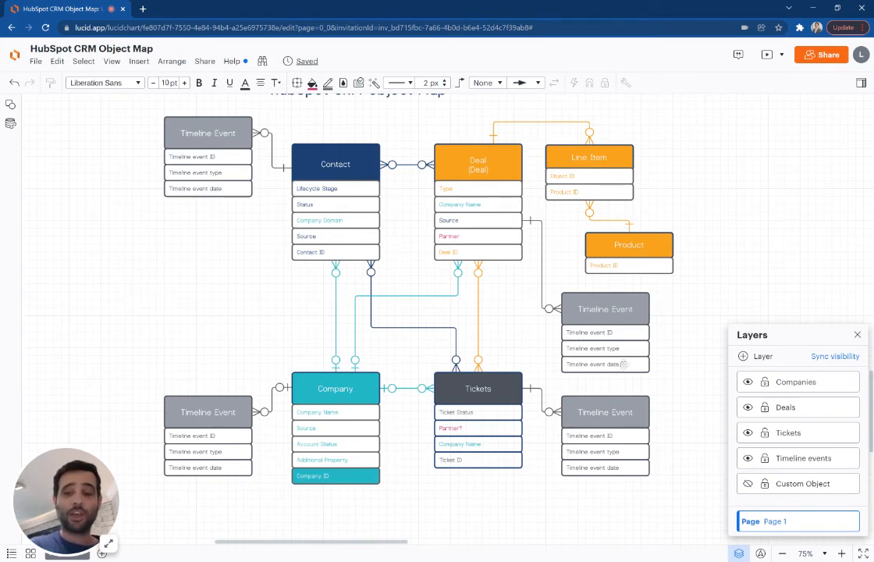
pyautogui.moveTo(236, 145)
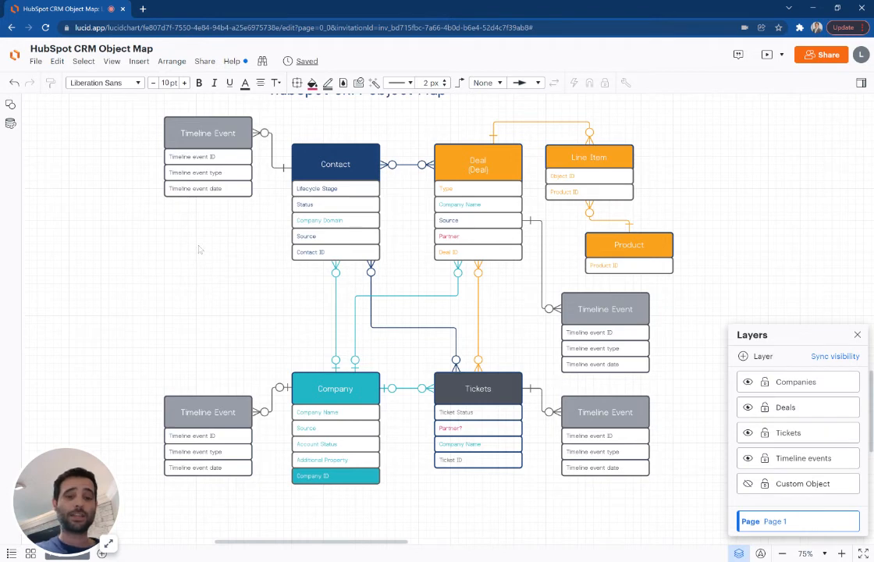
pyautogui.moveTo(500, 358)
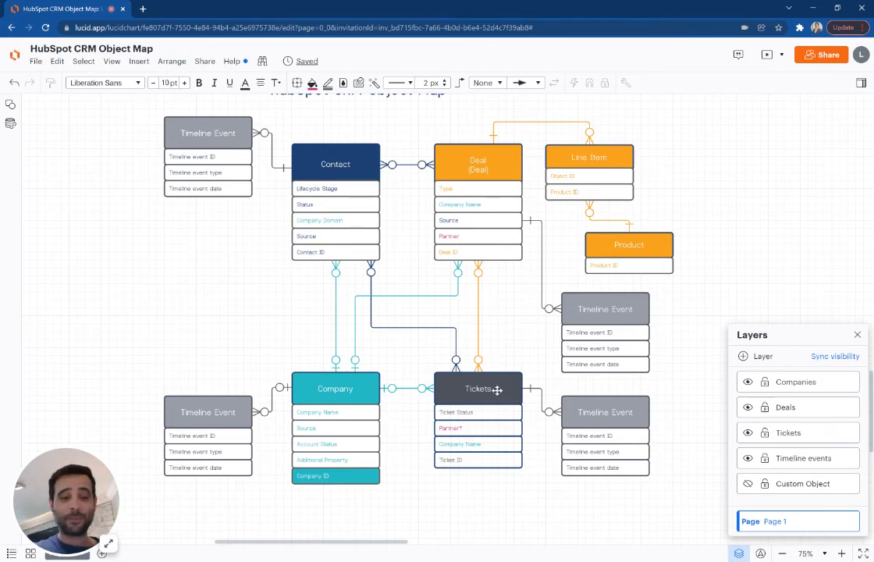
pyautogui.moveTo(478, 412)
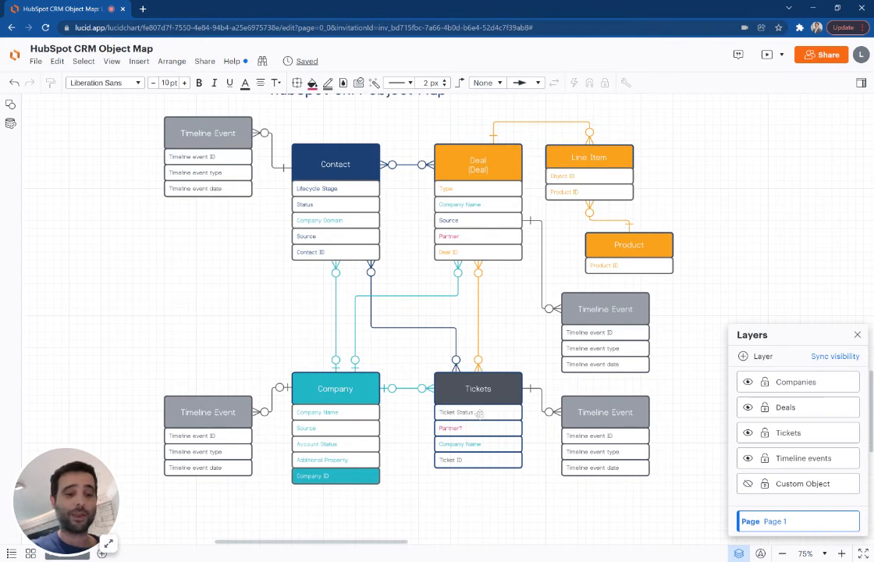
pyautogui.moveTo(289, 188)
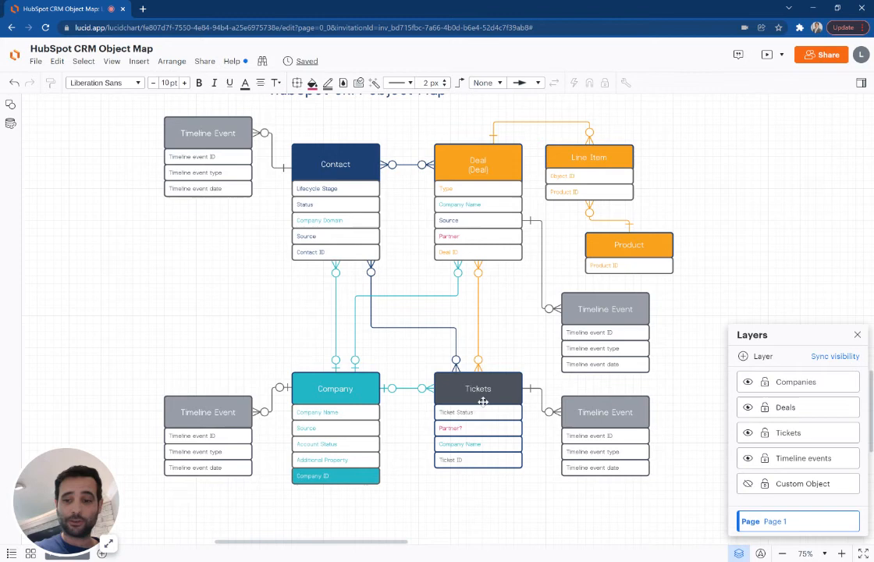
# Make the Custom Object layer visible, showing the Partner entity and its relationships.
pyautogui.click(747, 483)
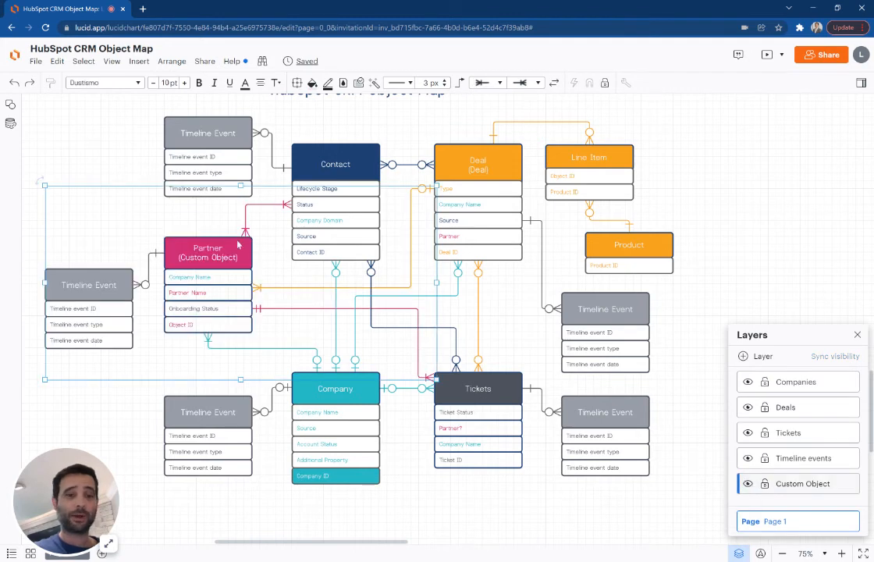
pyautogui.moveTo(125, 225)
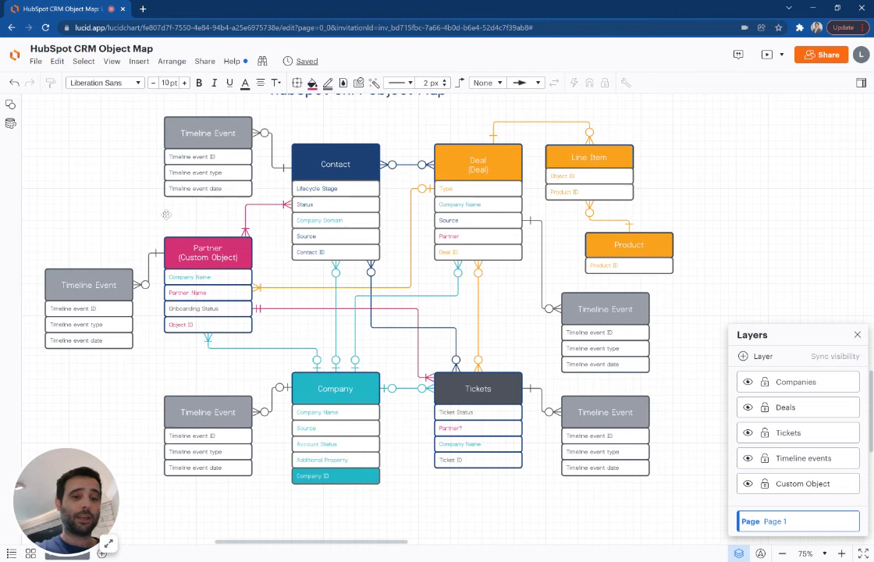
pyautogui.moveTo(485, 164)
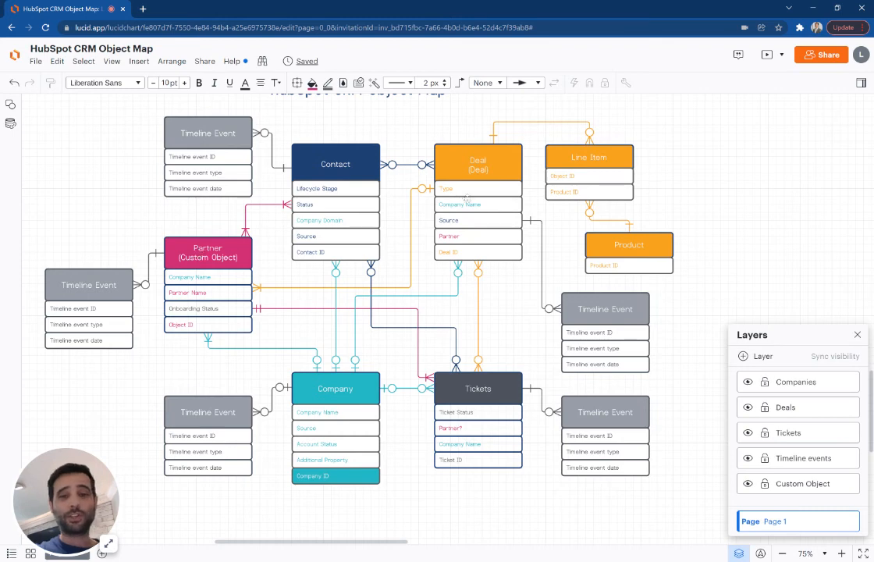
pyautogui.moveTo(232, 222)
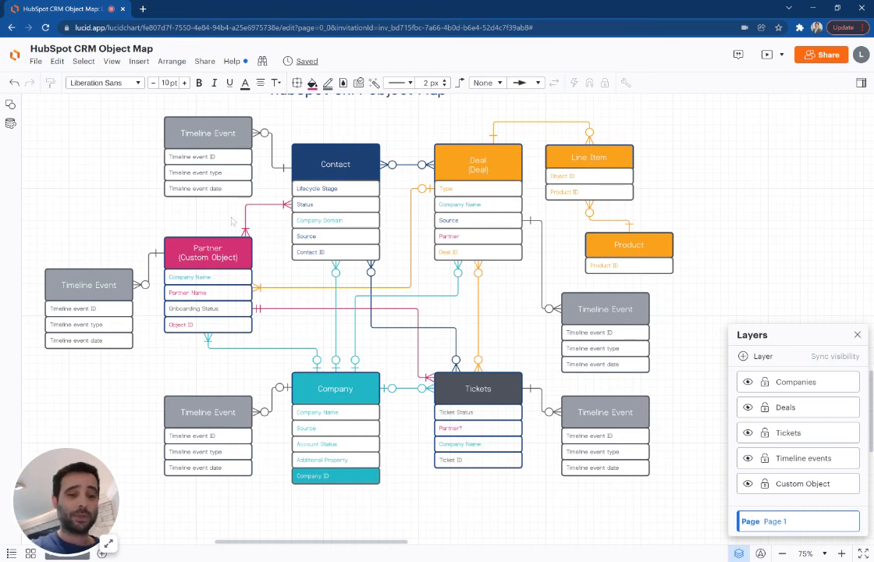
pyautogui.moveTo(336, 382)
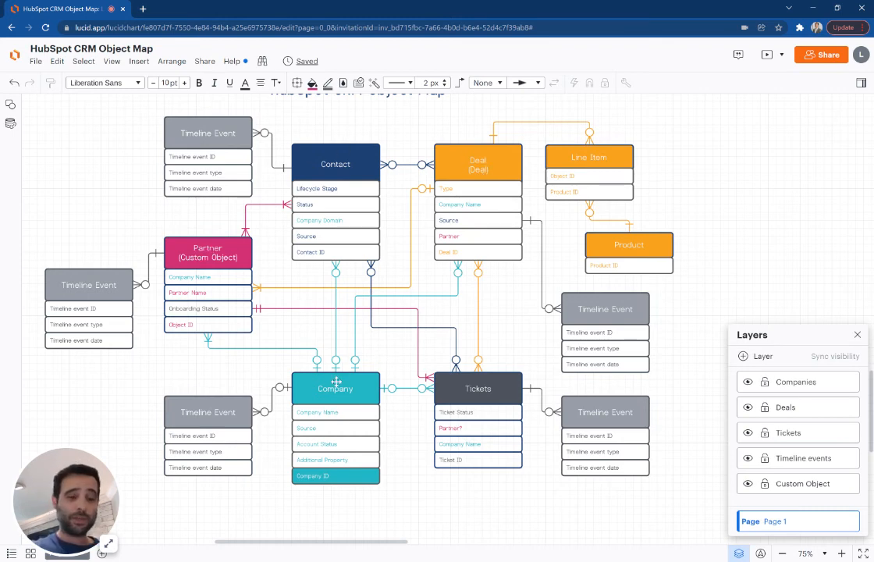